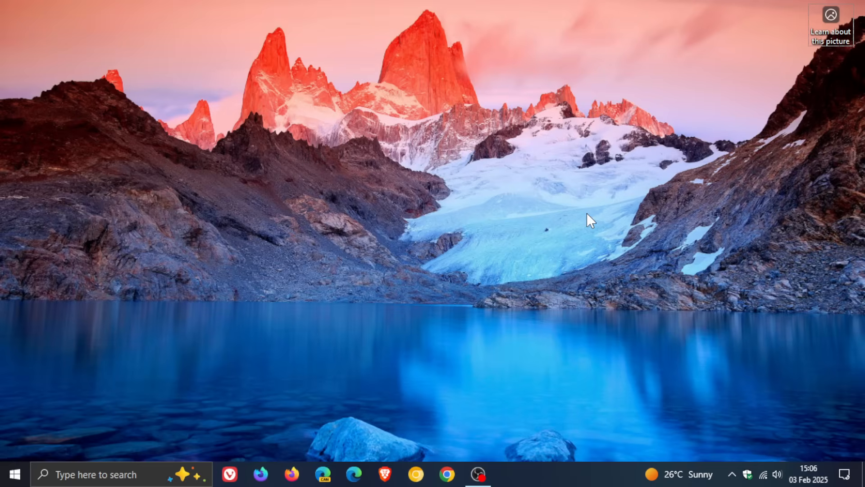
pyautogui.moveTo(615, 241)
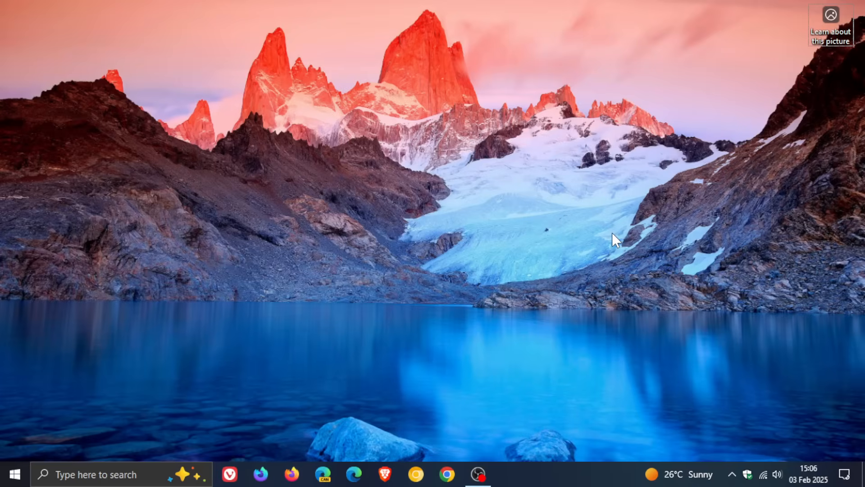
pyautogui.moveTo(699, 236)
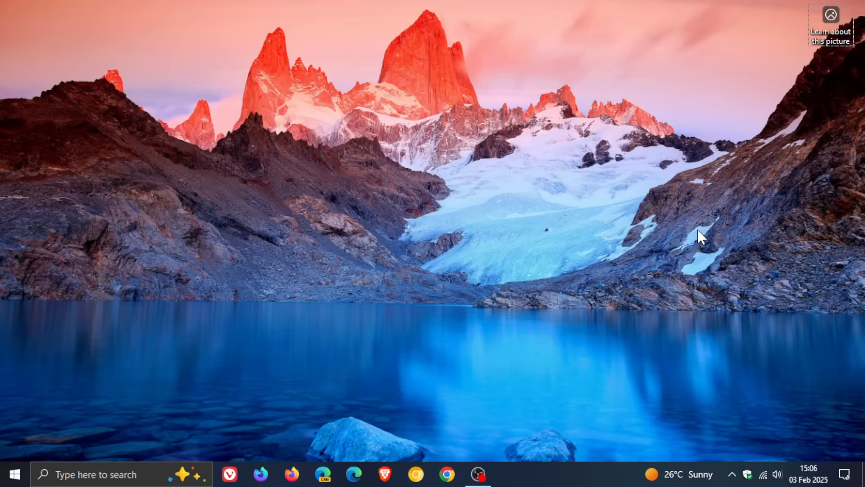
pyautogui.moveTo(740, 231)
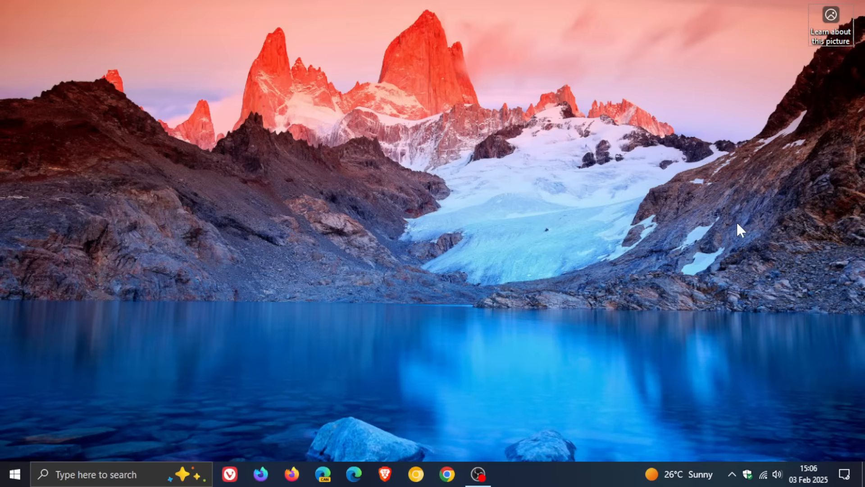
pyautogui.moveTo(541, 175)
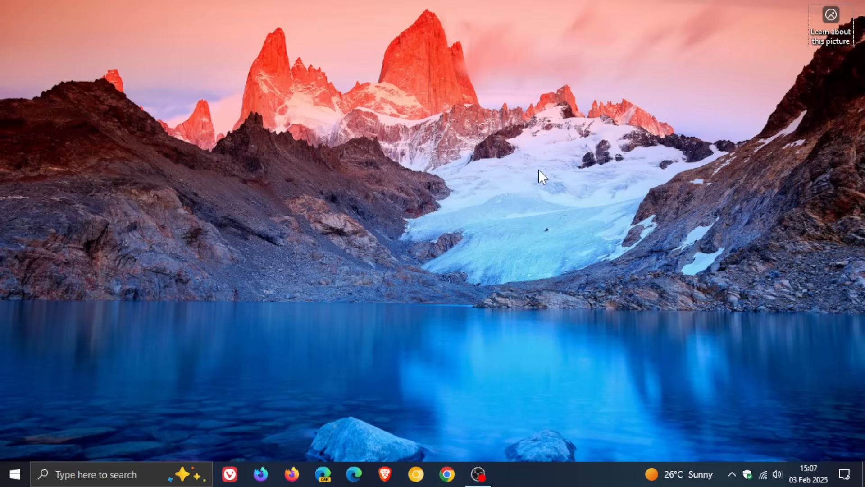
pyautogui.moveTo(548, 177)
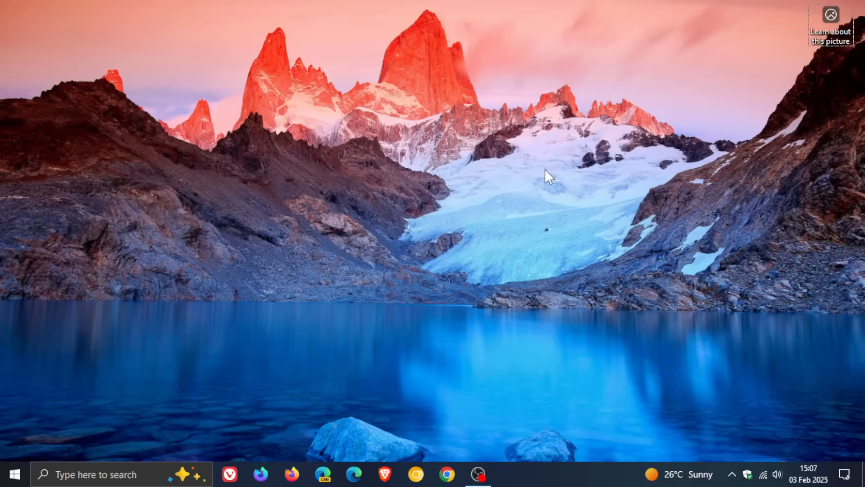
pyautogui.moveTo(5, 419)
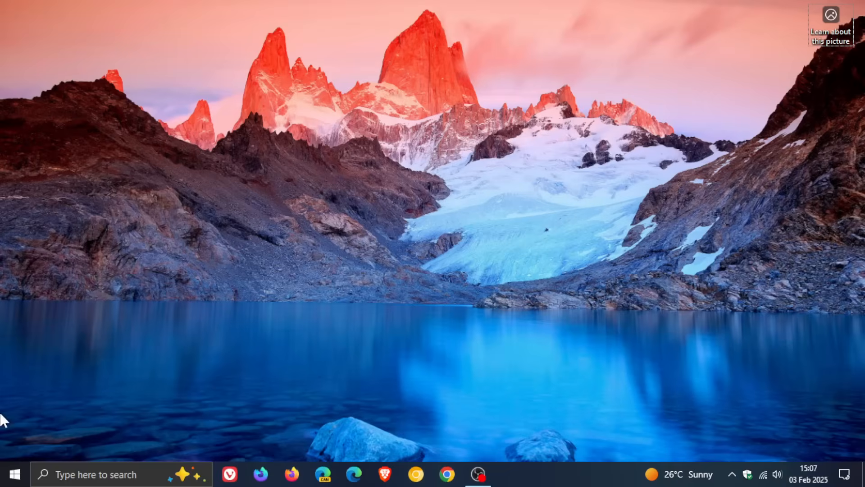
# - Open Windows Settings from the Start menu to its home category grid
pyautogui.click(13, 473)
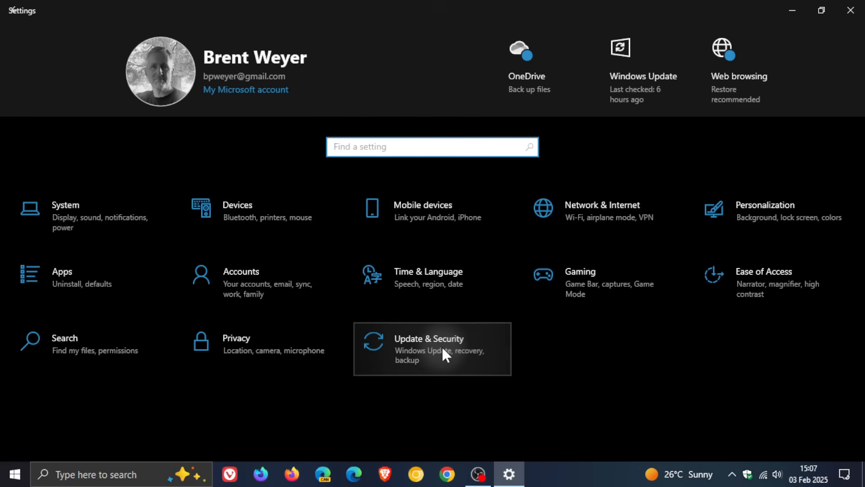
# - Open Update & Security to see Windows Update reporting the PC is up to date
pyautogui.click(432, 349)
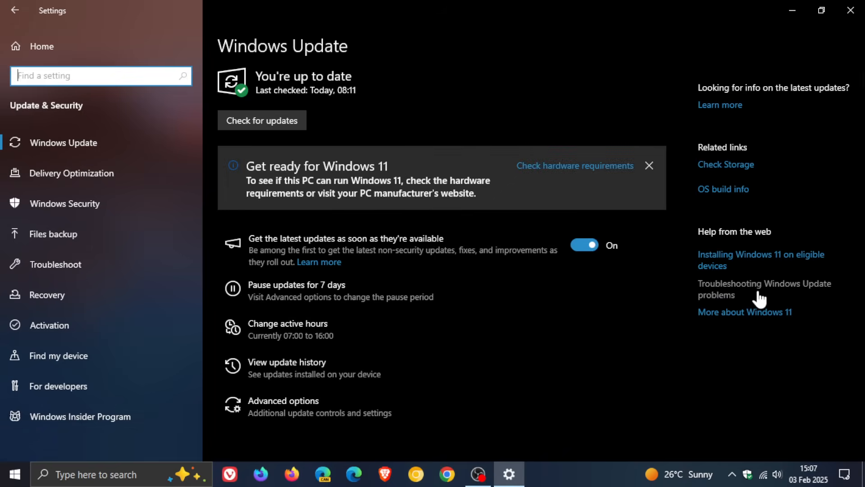
pyautogui.moveTo(590, 87)
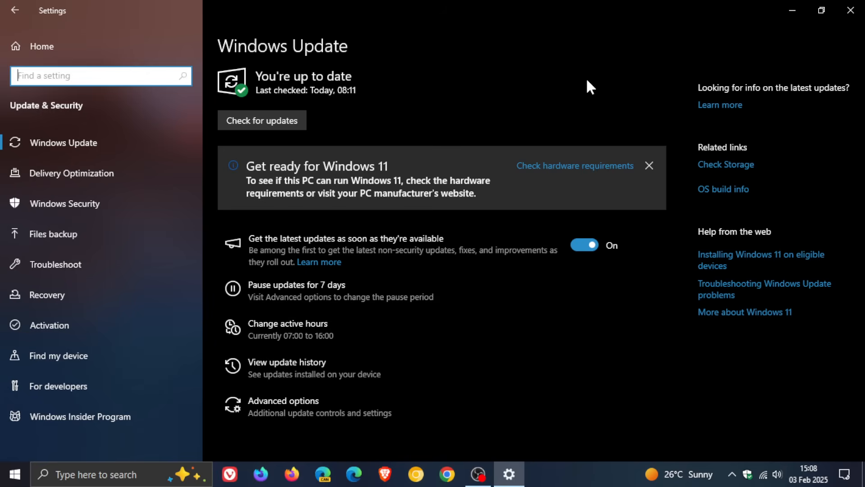
pyautogui.moveTo(594, 117)
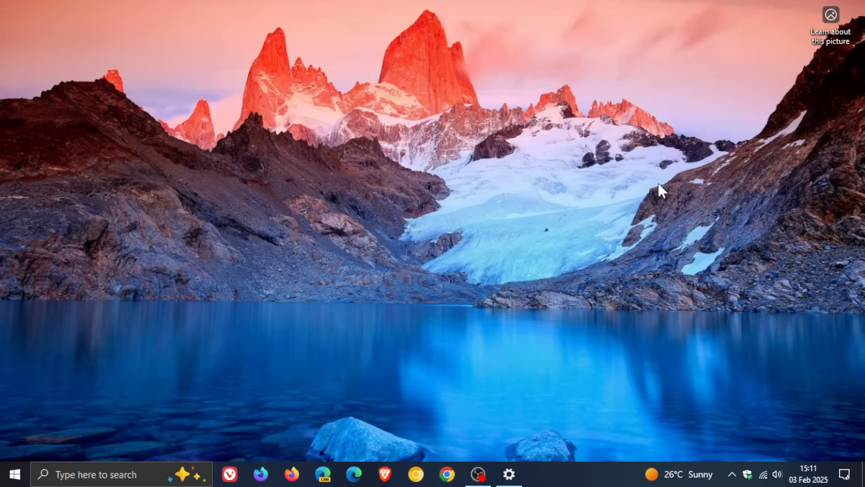
pyautogui.moveTo(559, 163)
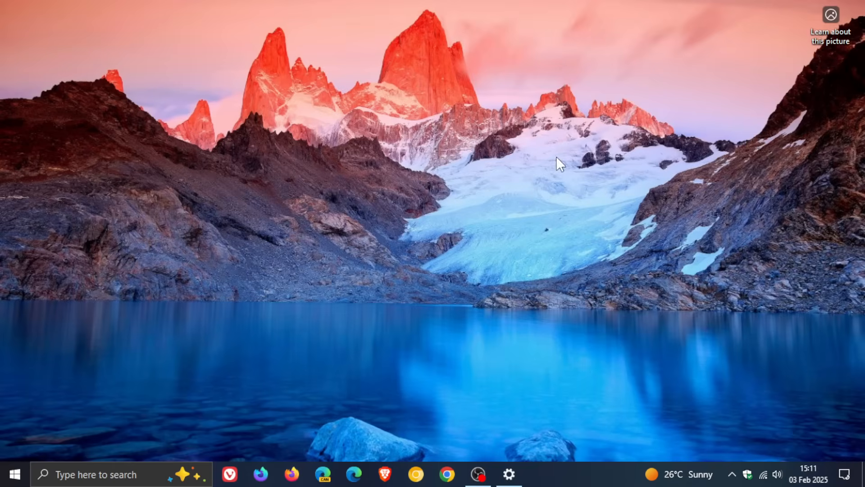
pyautogui.moveTo(604, 210)
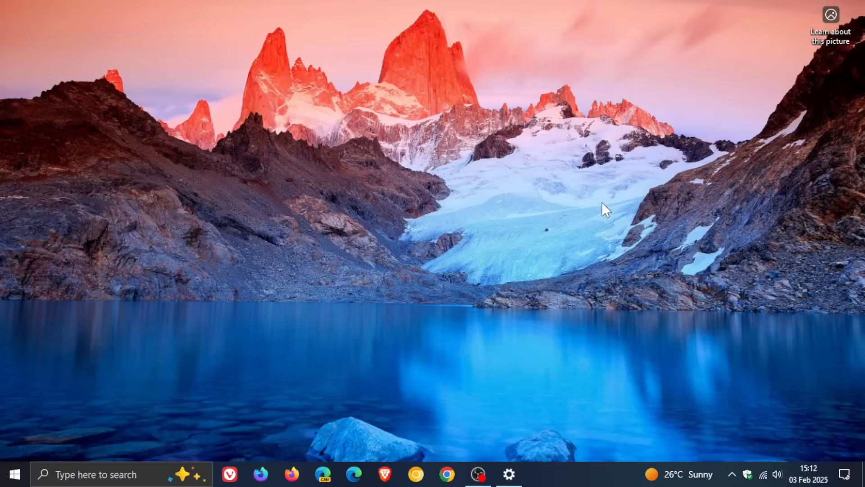
pyautogui.moveTo(575, 209)
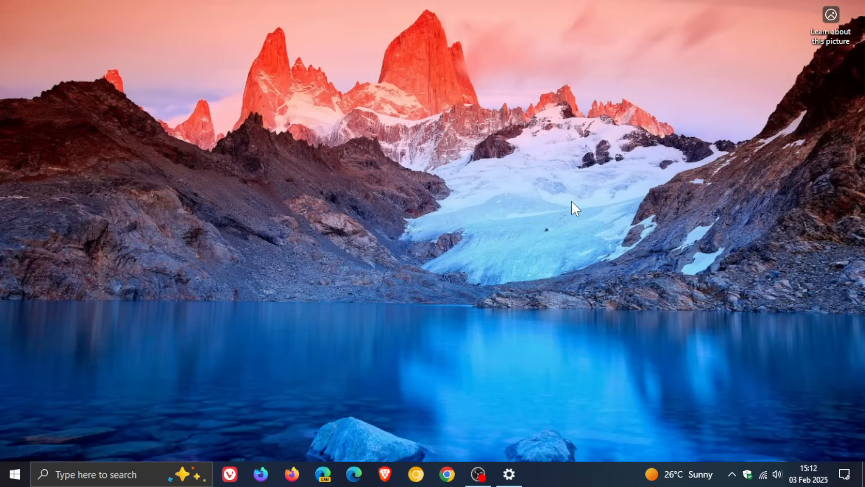